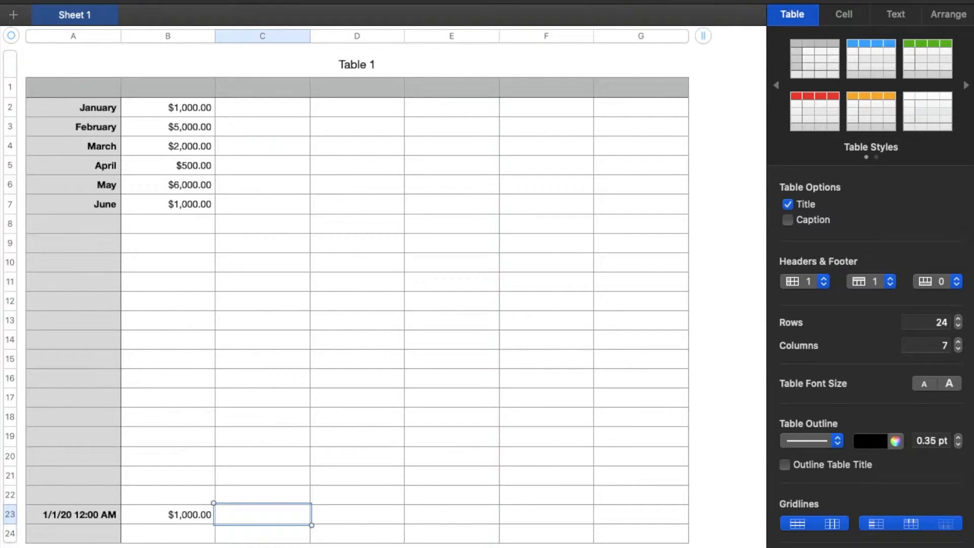
# Step: Add three rows at the table's bottom-left handle, growing it from 24 to 27 rows
pyautogui.click(957, 319)
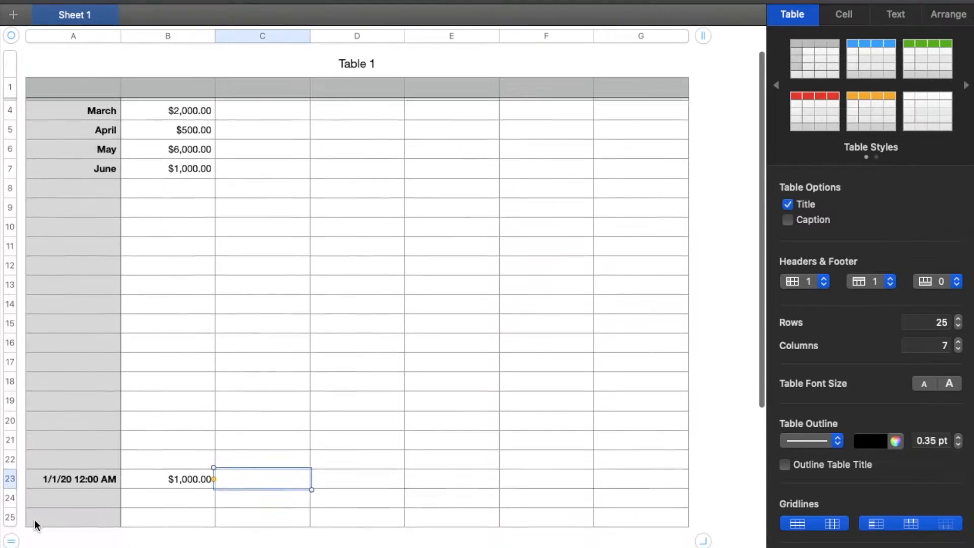
pyautogui.click(957, 317)
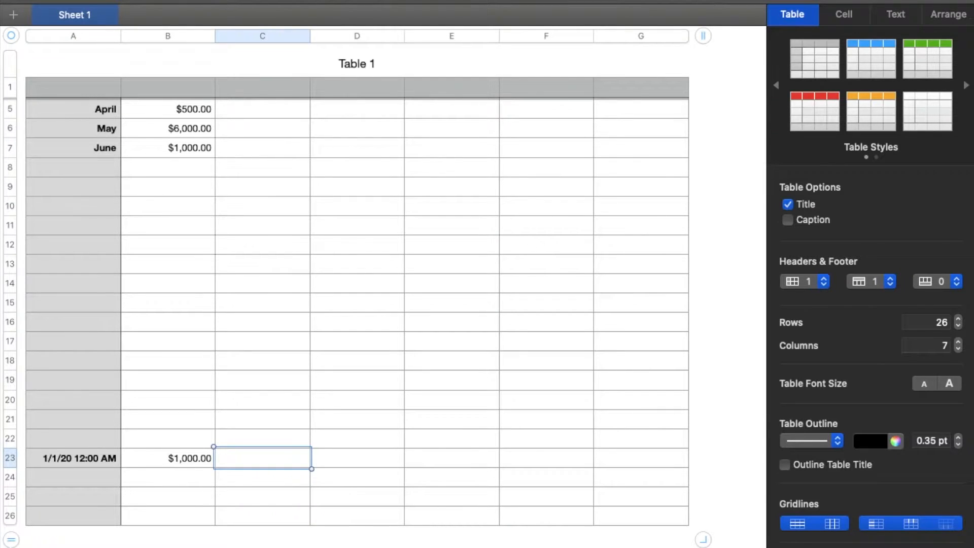
pyautogui.click(957, 318)
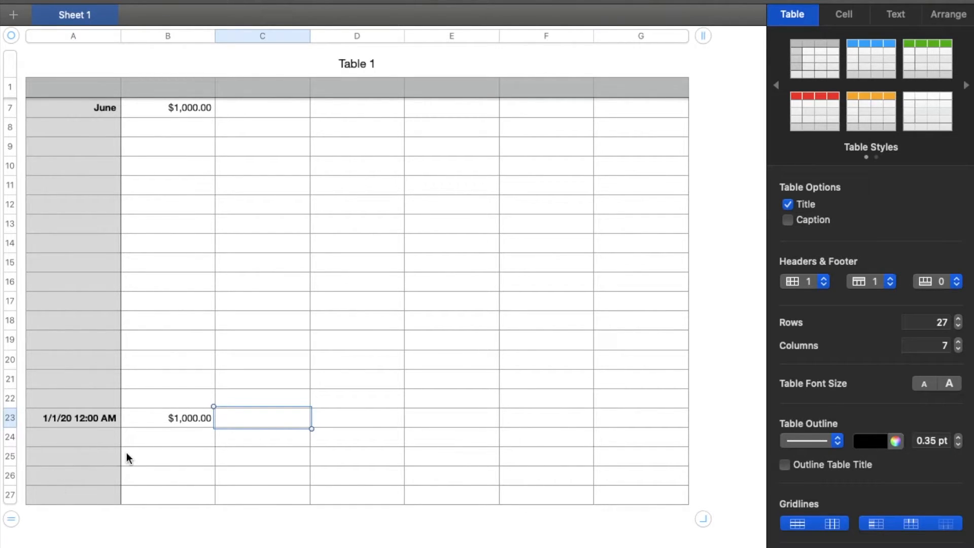
pyautogui.moveTo(68, 447)
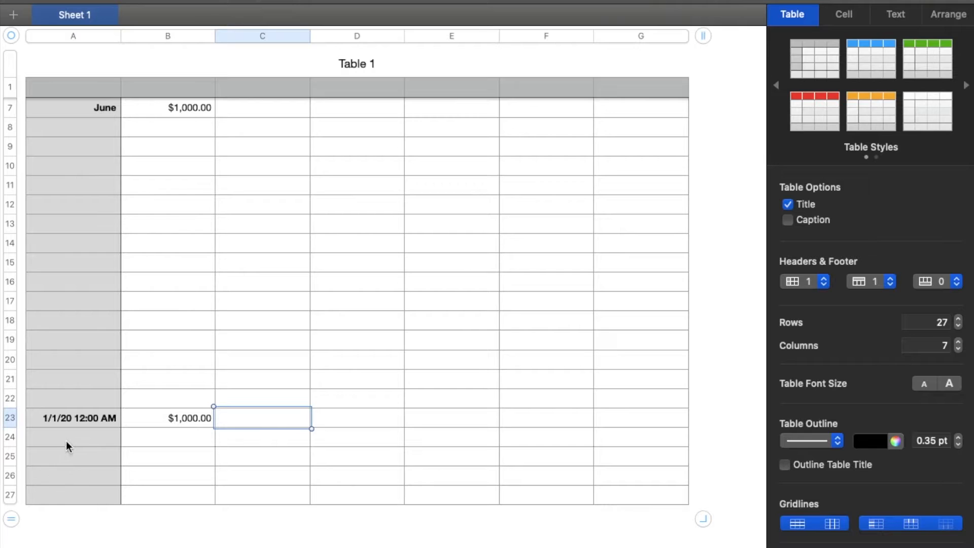
pyautogui.moveTo(35, 440)
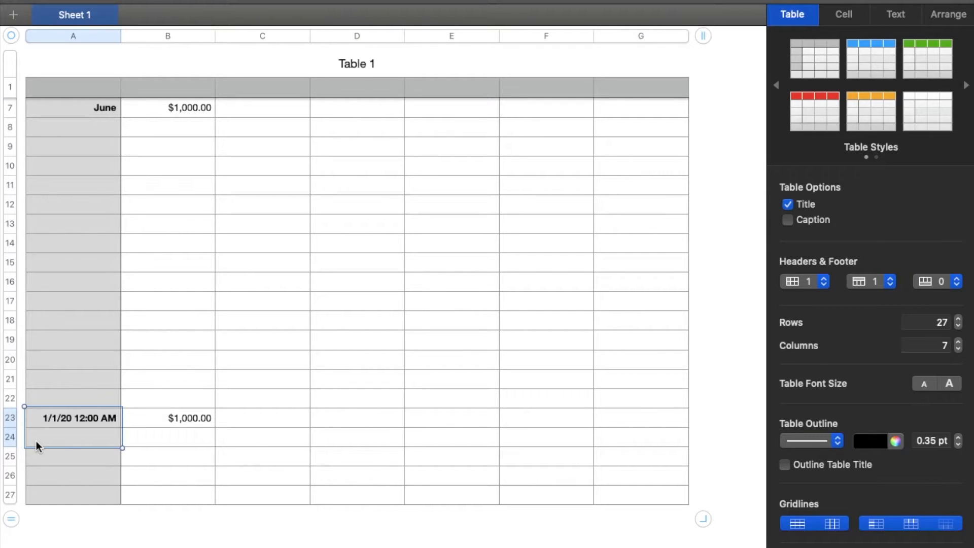
# Step: Select cells A23 through A27 to target rows 23–27 for the row menu
pyautogui.moveTo(37, 448); pyautogui.dragTo(37, 495)
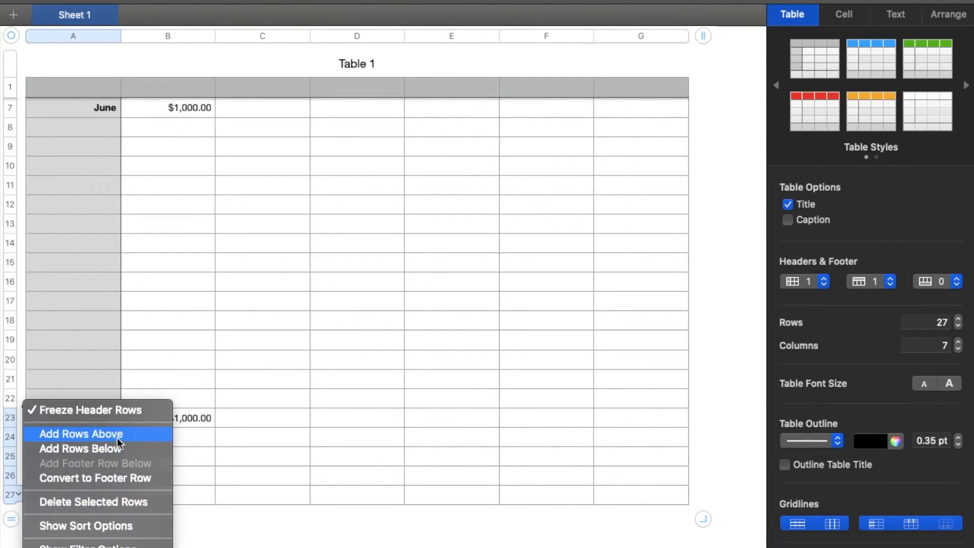
pyautogui.moveTo(82, 449)
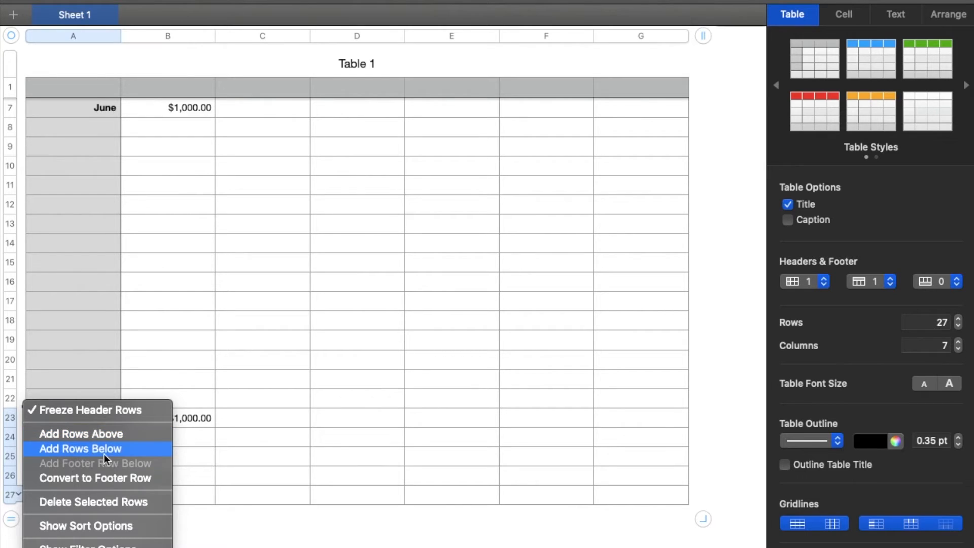
pyautogui.moveTo(81, 433)
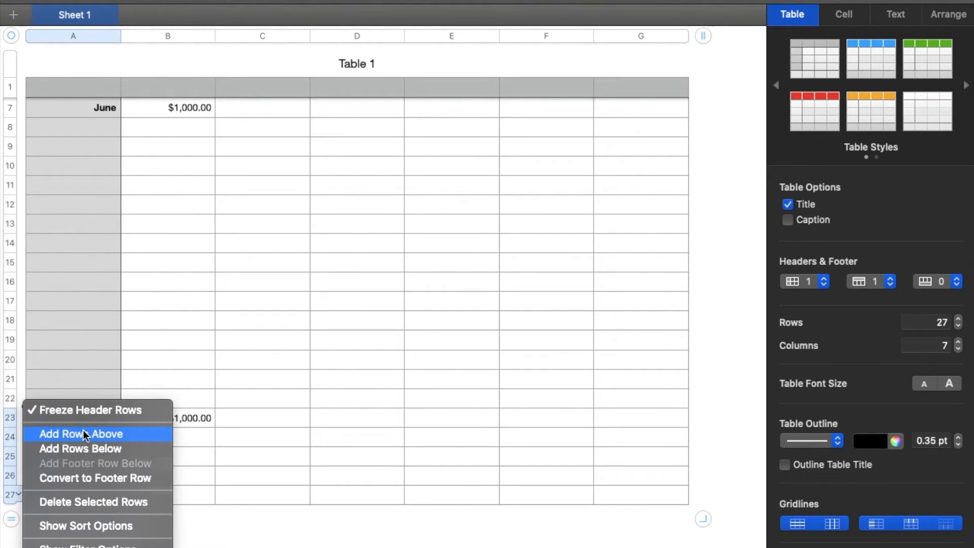
pyautogui.moveTo(81, 449)
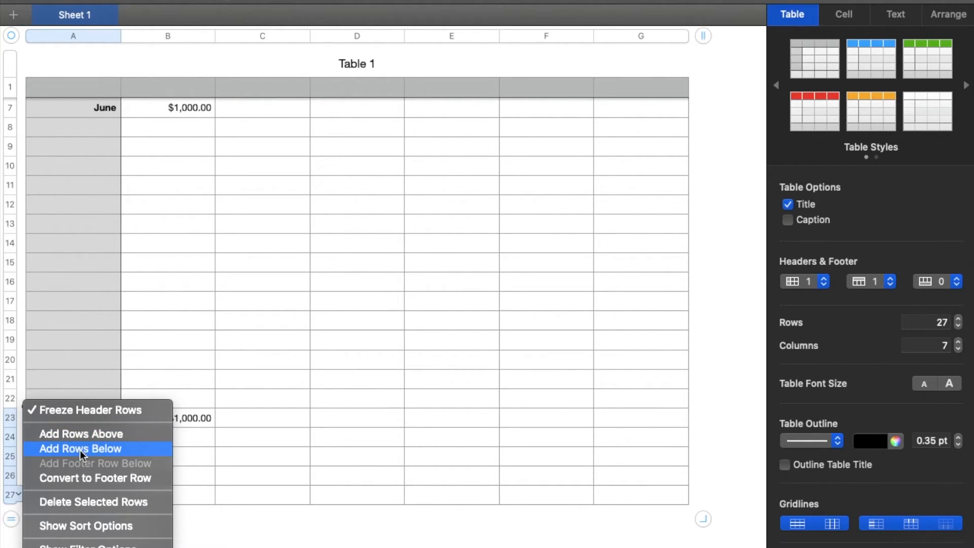
# Step: Choose Add Rows Below, inserting five empty rows to reach 32 rows
pyautogui.click(79, 449)
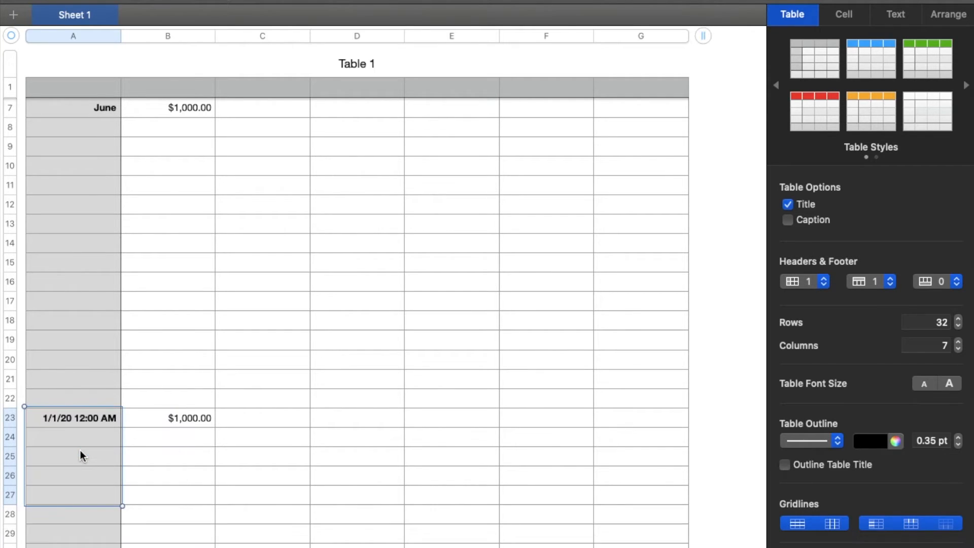
pyautogui.scroll(-3)
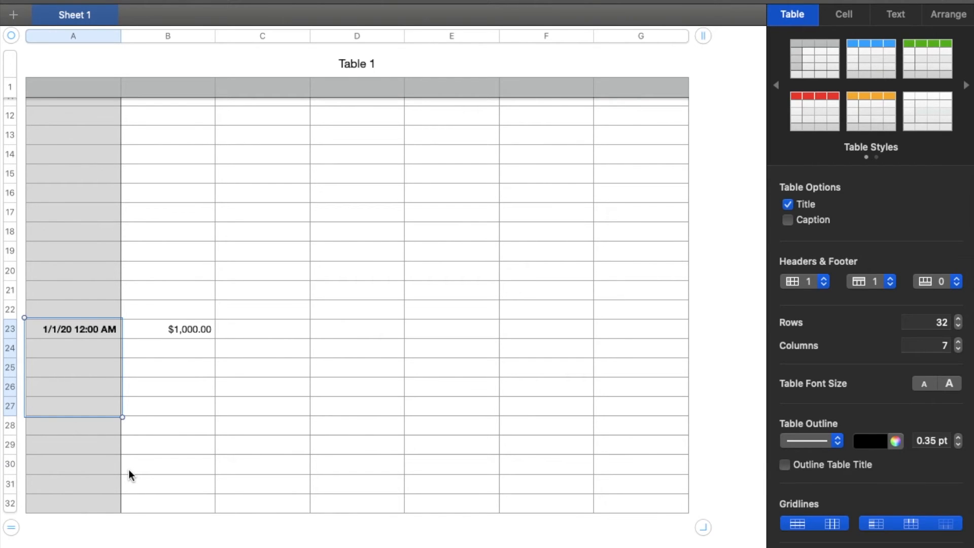
pyautogui.moveTo(196, 462)
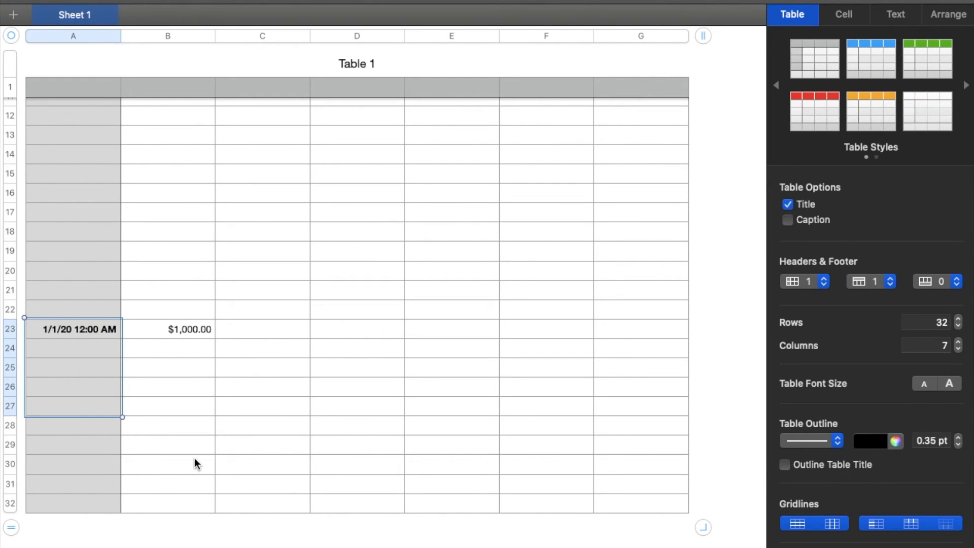
pyautogui.moveTo(182, 466)
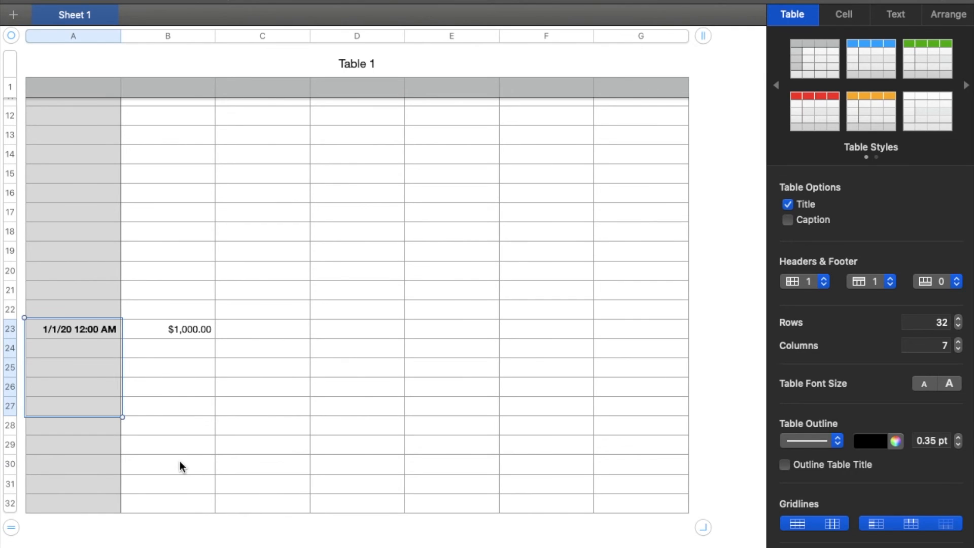